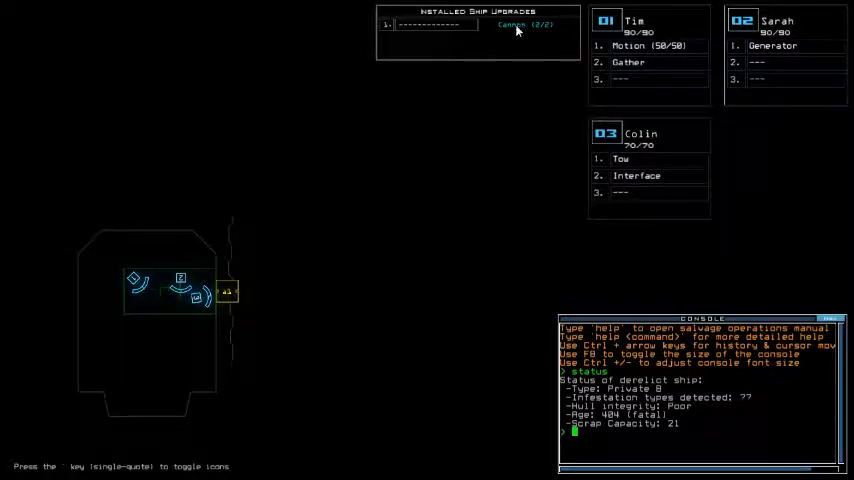
mouse_move(676, 416)
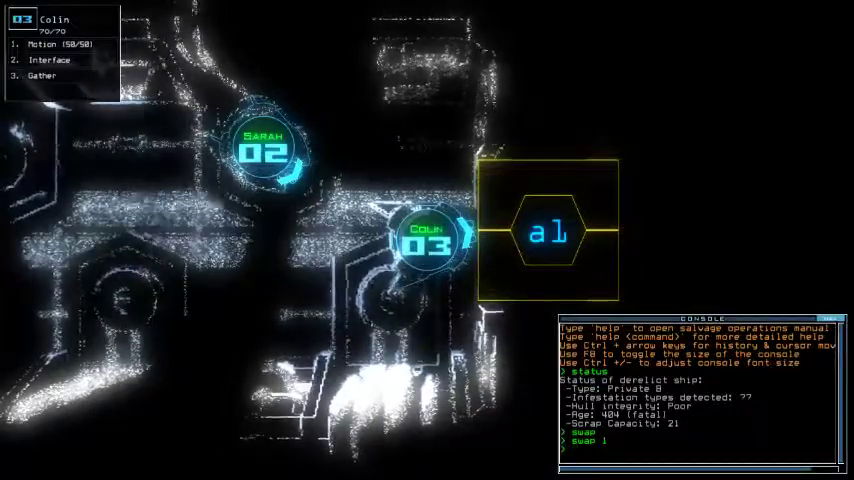
Step: Issue the 'go' command to move the drones into the derelict
text(go)
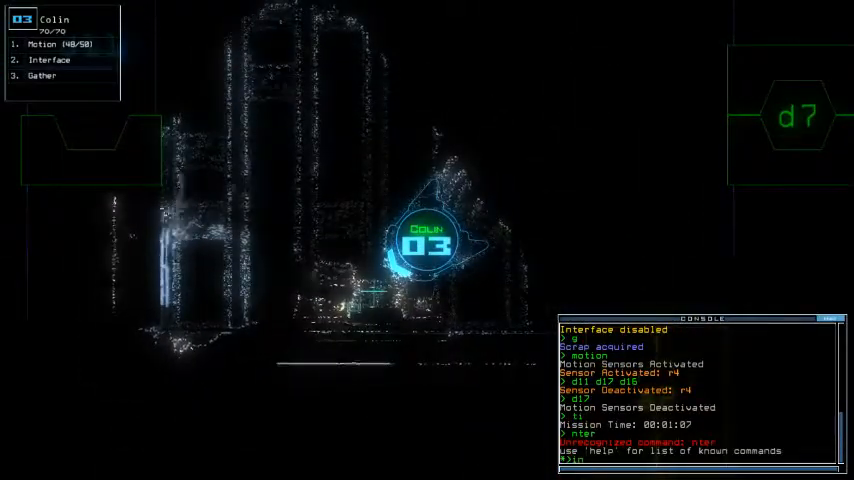
Step: Type 'interface' in the console to switch back to the ship schematic view
text(interface)
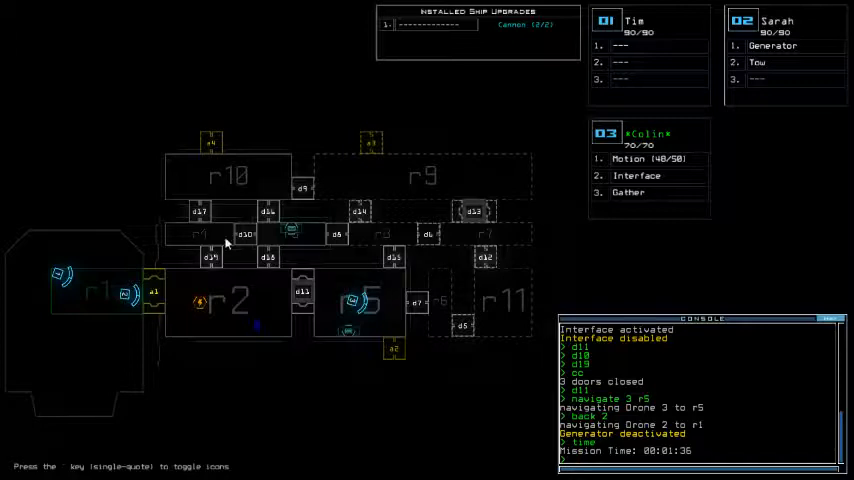
mouse_move(276, 108)
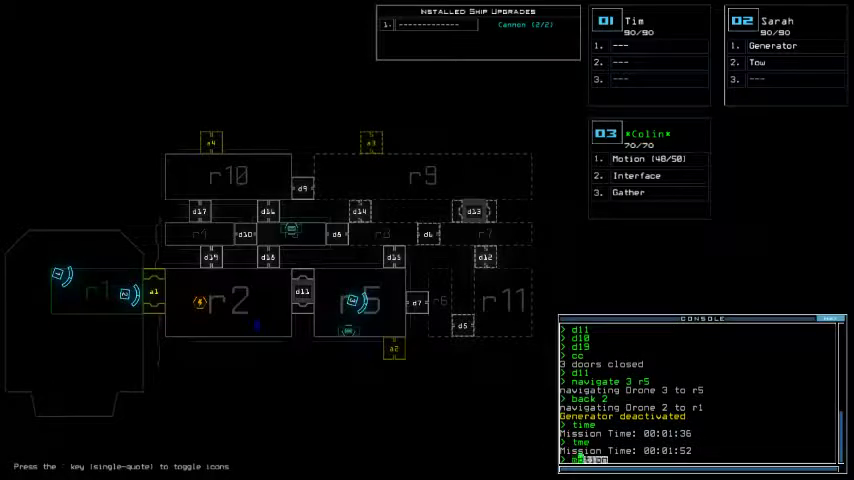
text(motion)
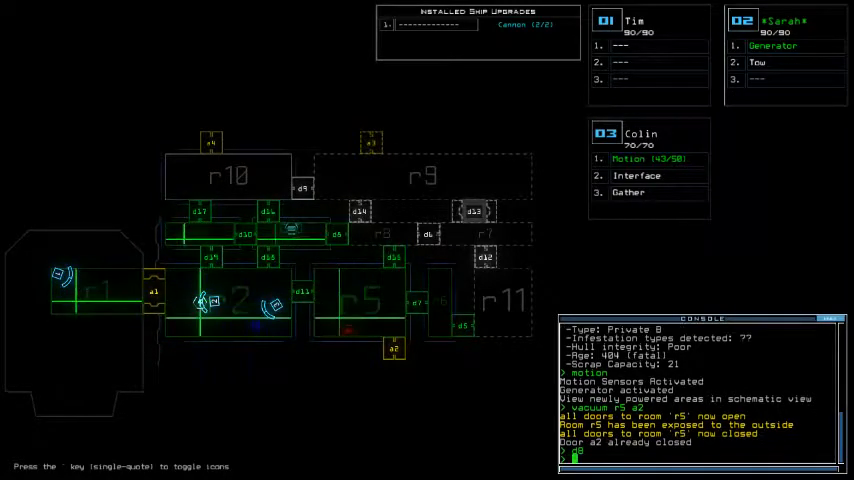
text(d11)
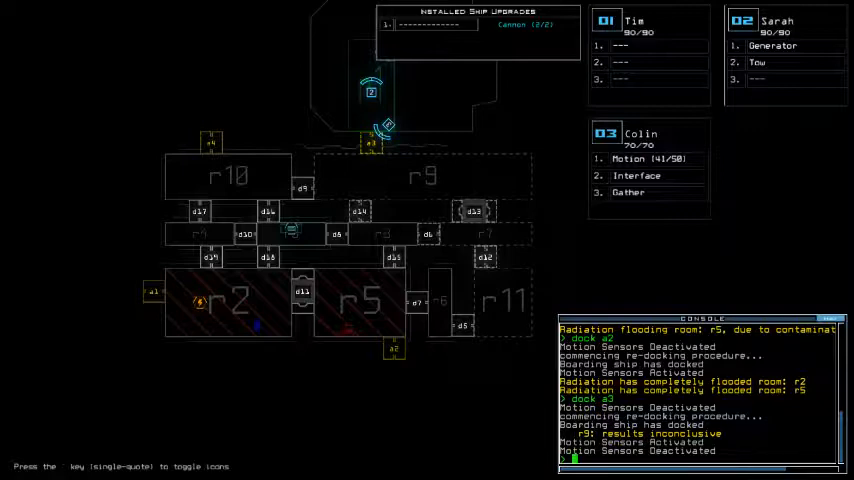
mouse_move(100, 248)
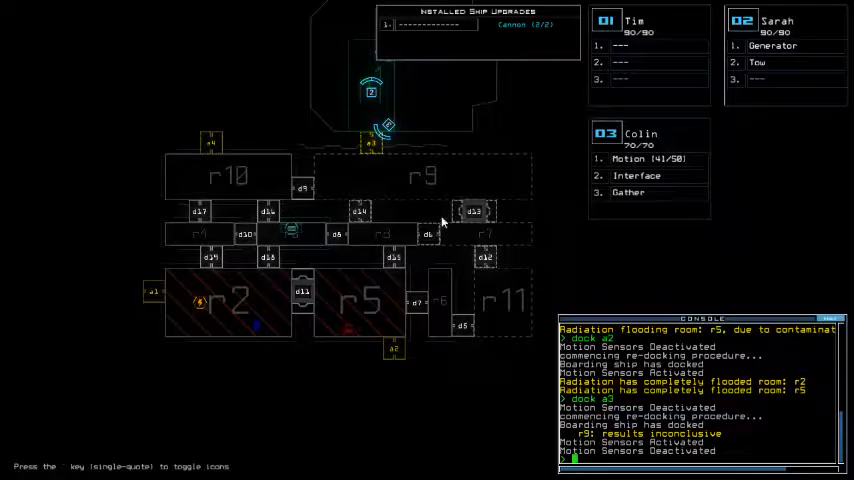
mouse_move(224, 112)
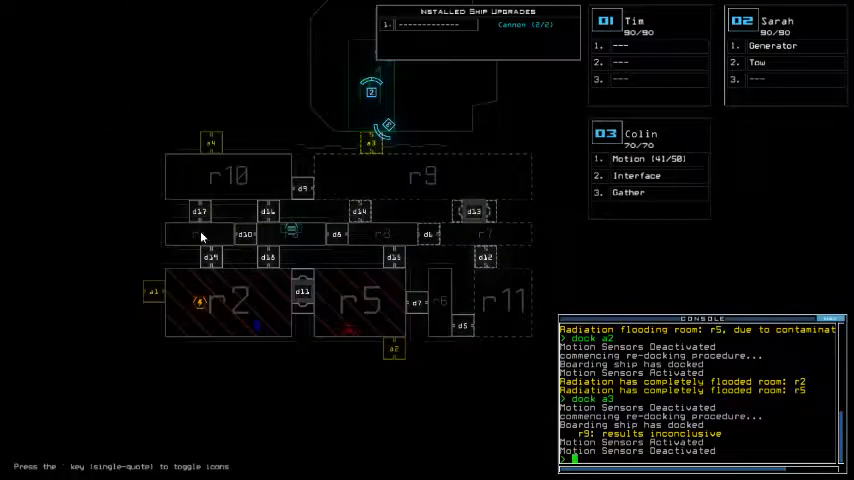
mouse_move(260, 184)
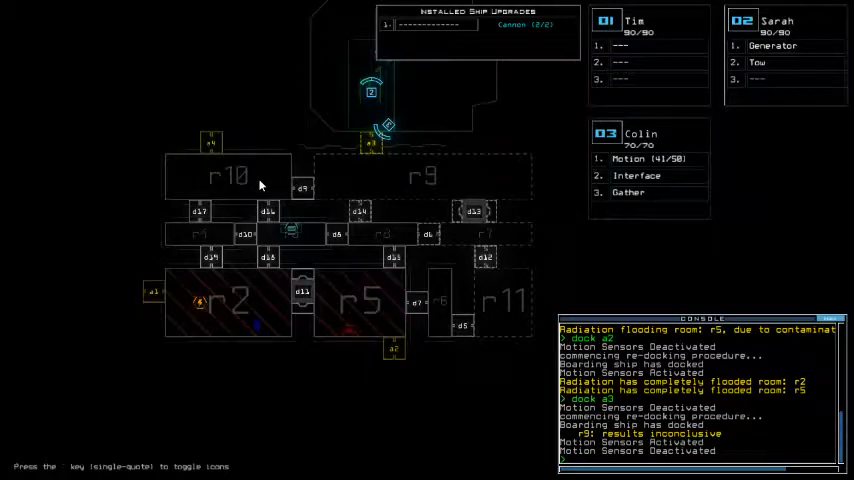
mouse_move(270, 130)
text(out)
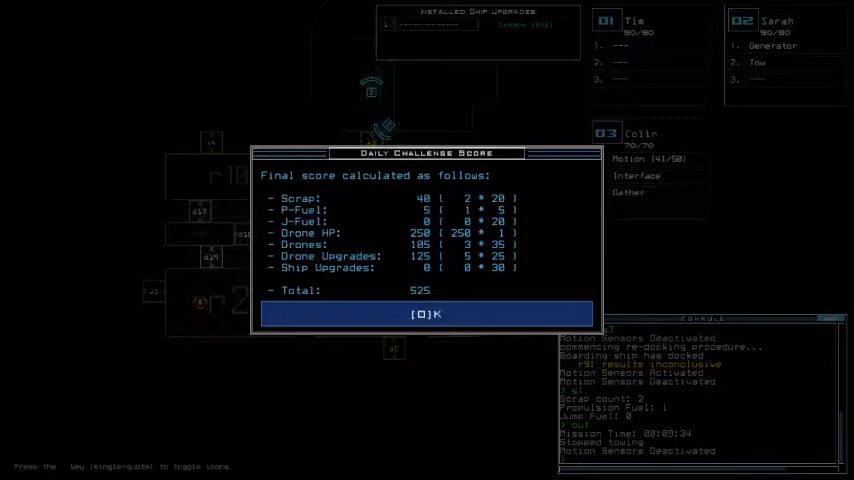
Step: Confirm OK on the score dialog to reach the Daily Leaderboard ranking 525 fifth
click(424, 314)
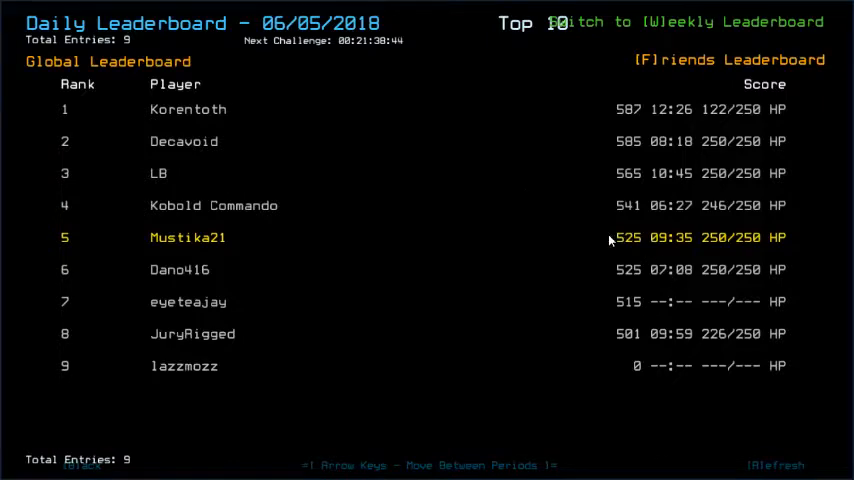
mouse_move(660, 300)
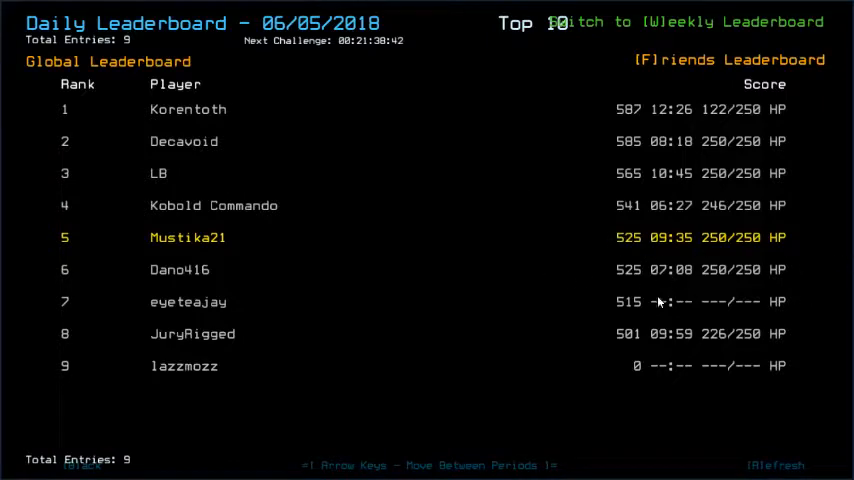
mouse_move(466, 218)
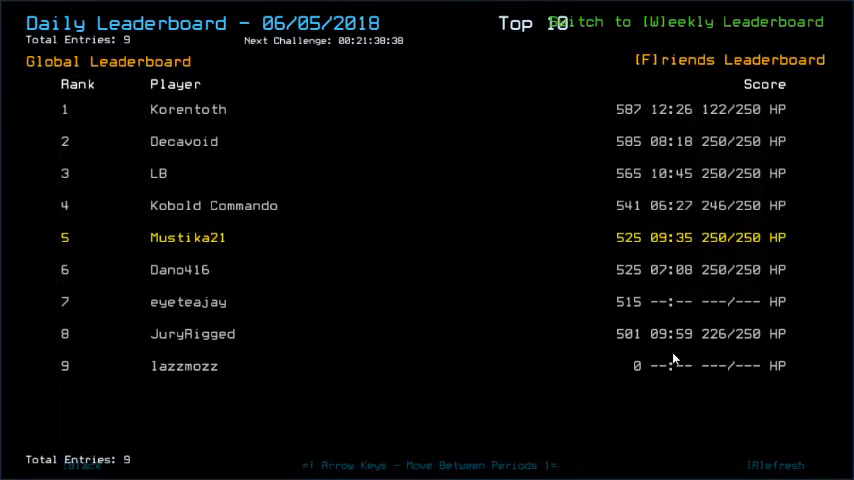
mouse_move(498, 298)
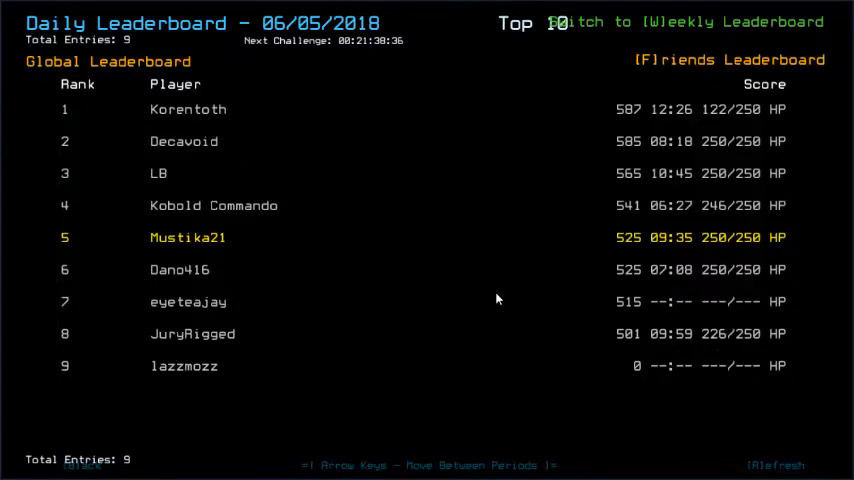